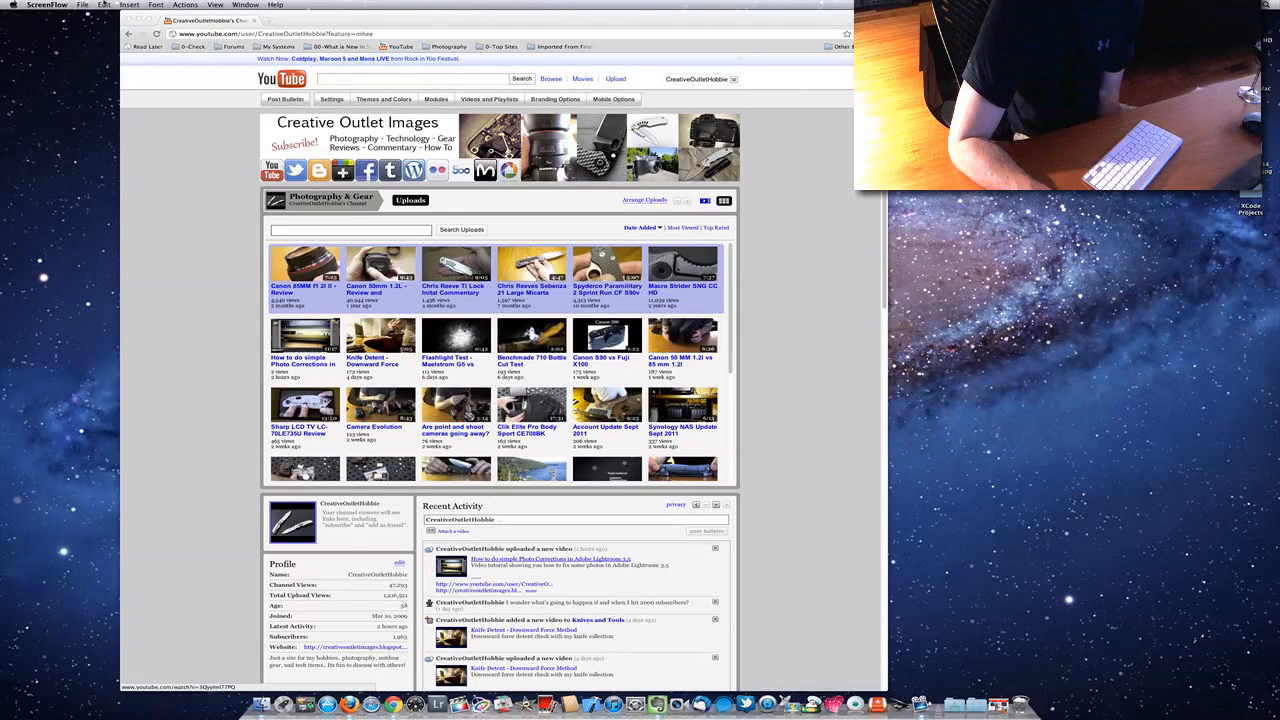
pyautogui.moveTo(167, 82)
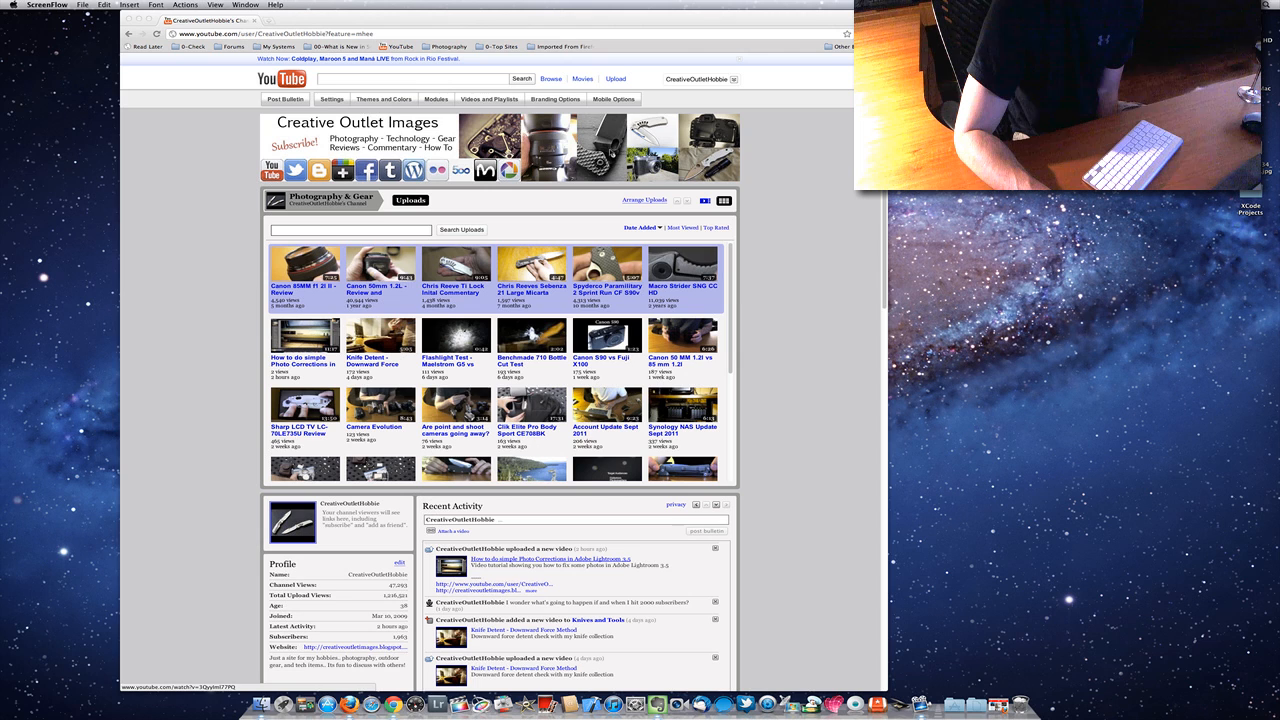
pyautogui.moveTo(767, 168)
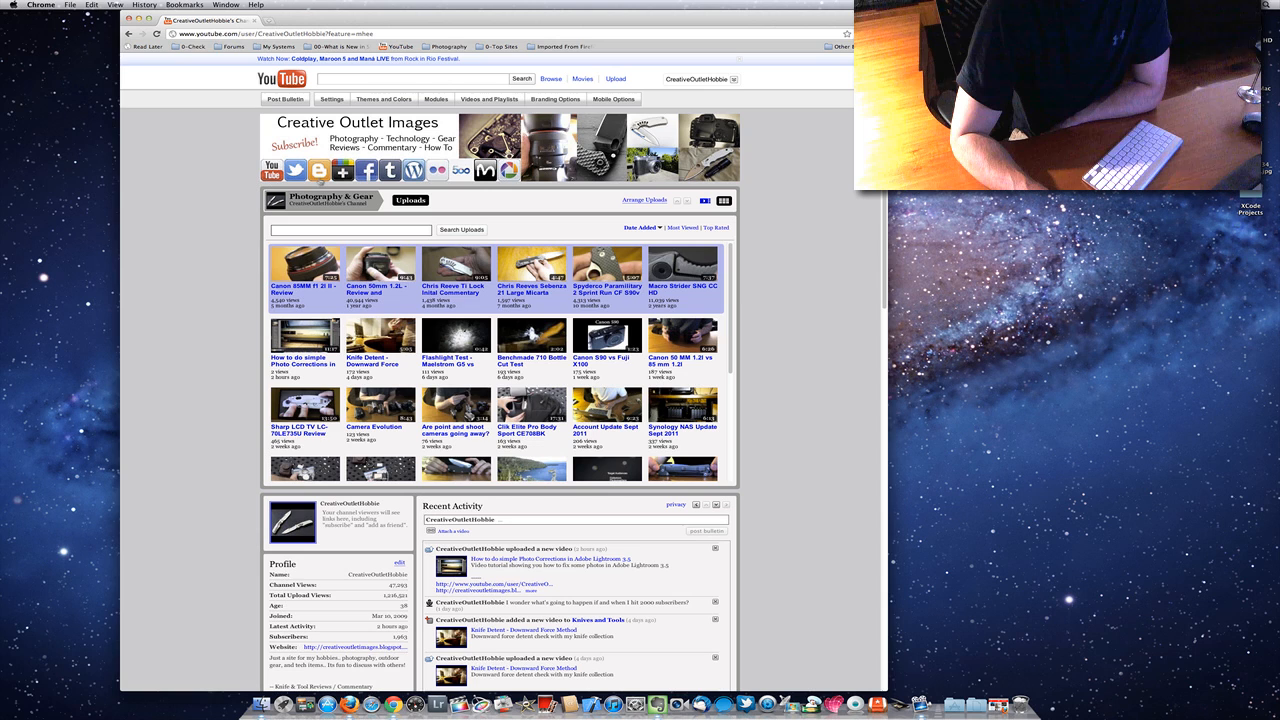
# - Open the channel's linked Twitter profile from the banner's bird icon
pyautogui.click(364, 20)
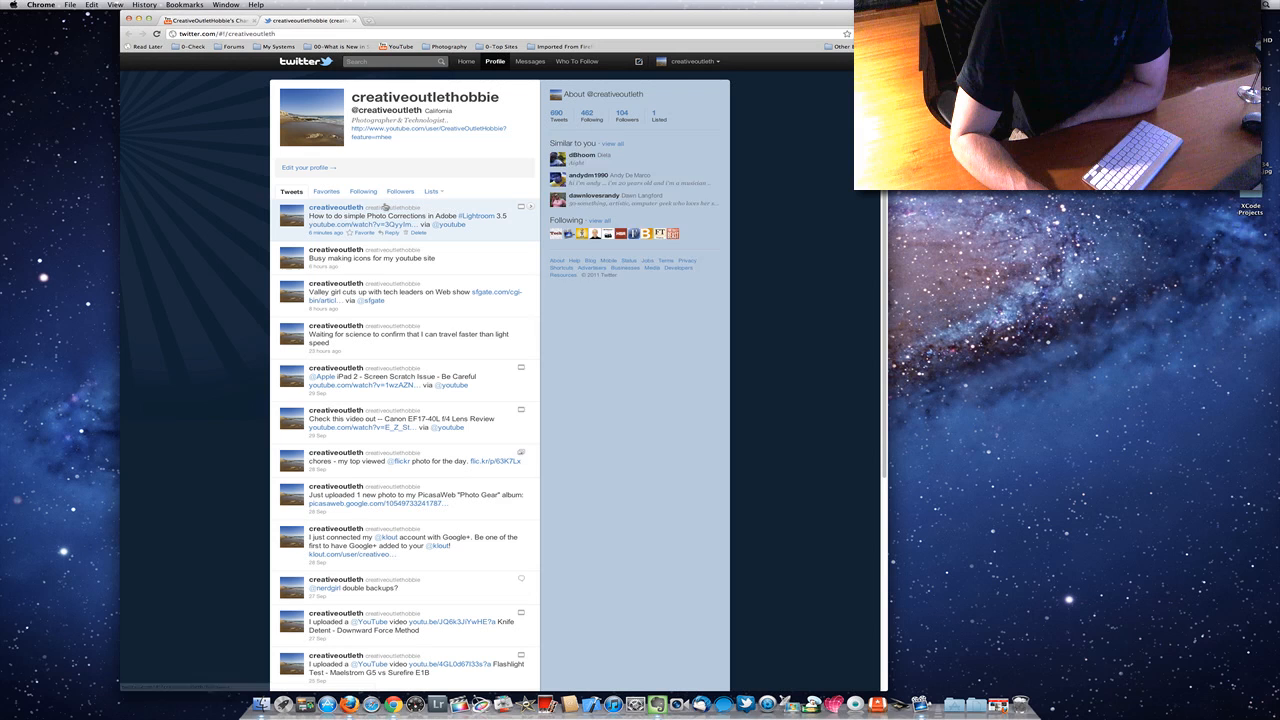
# - Open the Creative Outlet Images Google+ profile from the banner icon
pyautogui.click(410, 130)
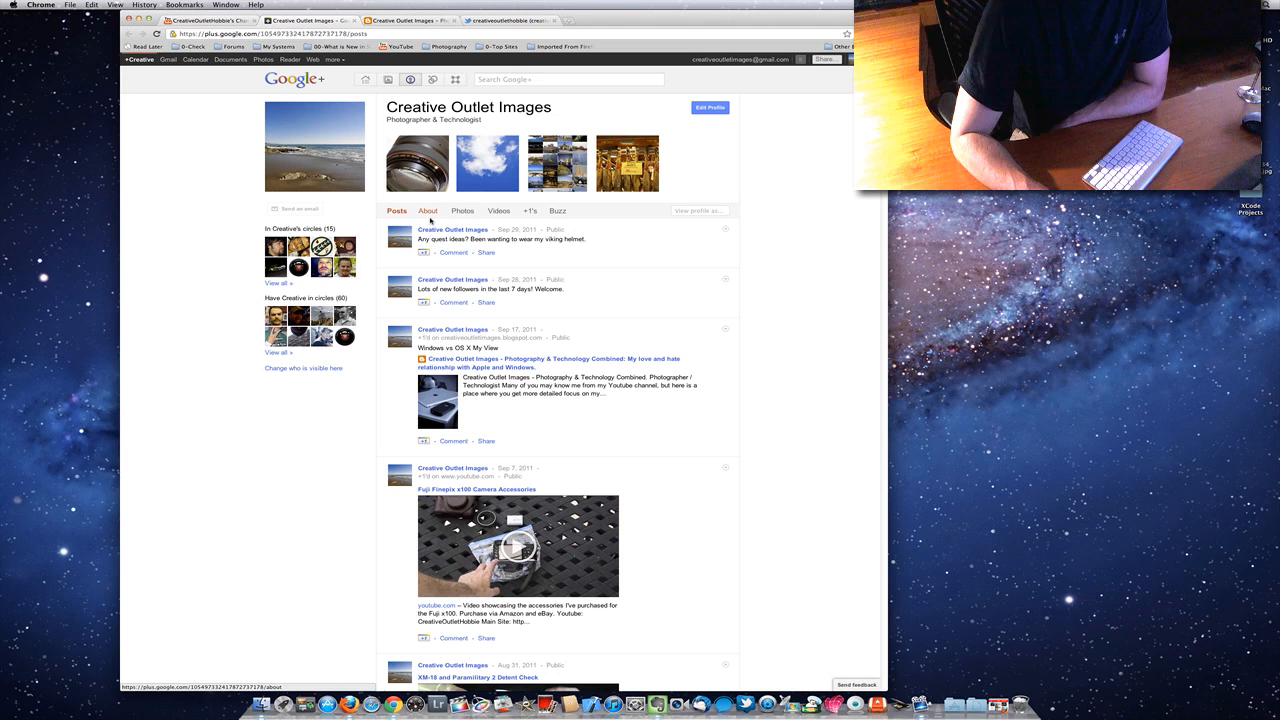
pyautogui.moveTo(816, 291)
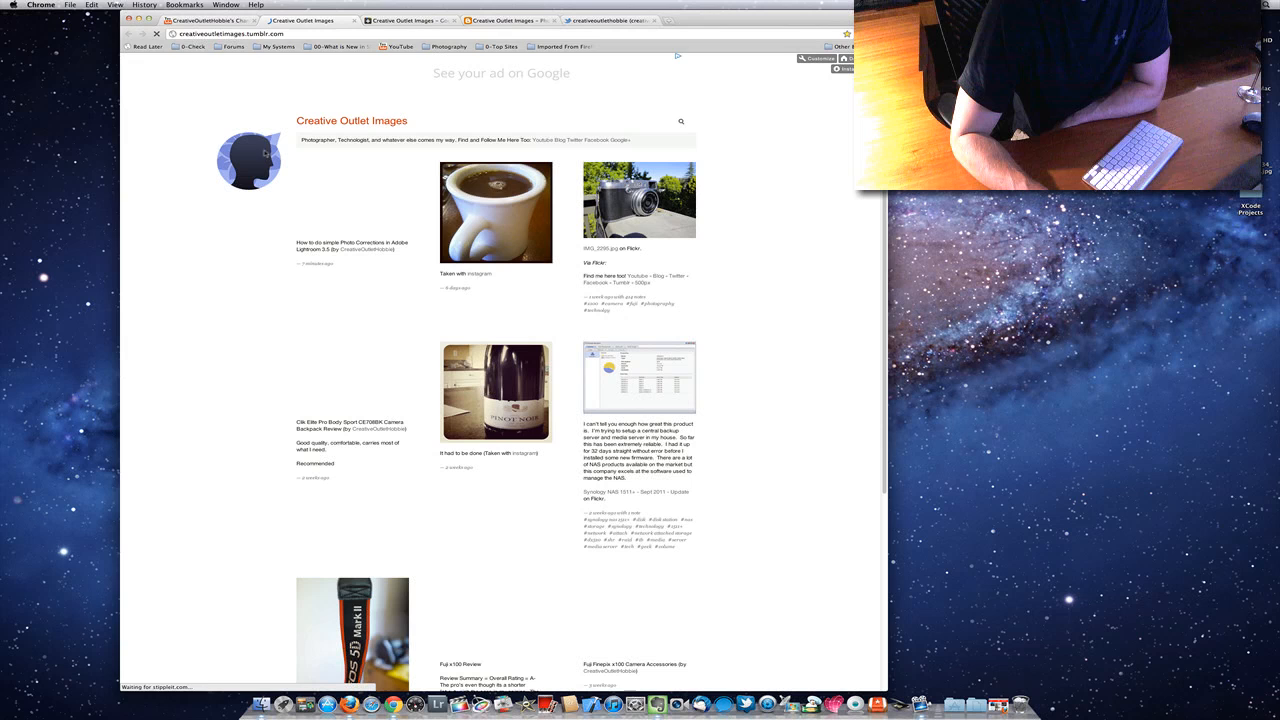
# - Scroll down through the Creative Outlet Images Tumblr blog posts and back up
pyautogui.scroll(-3)
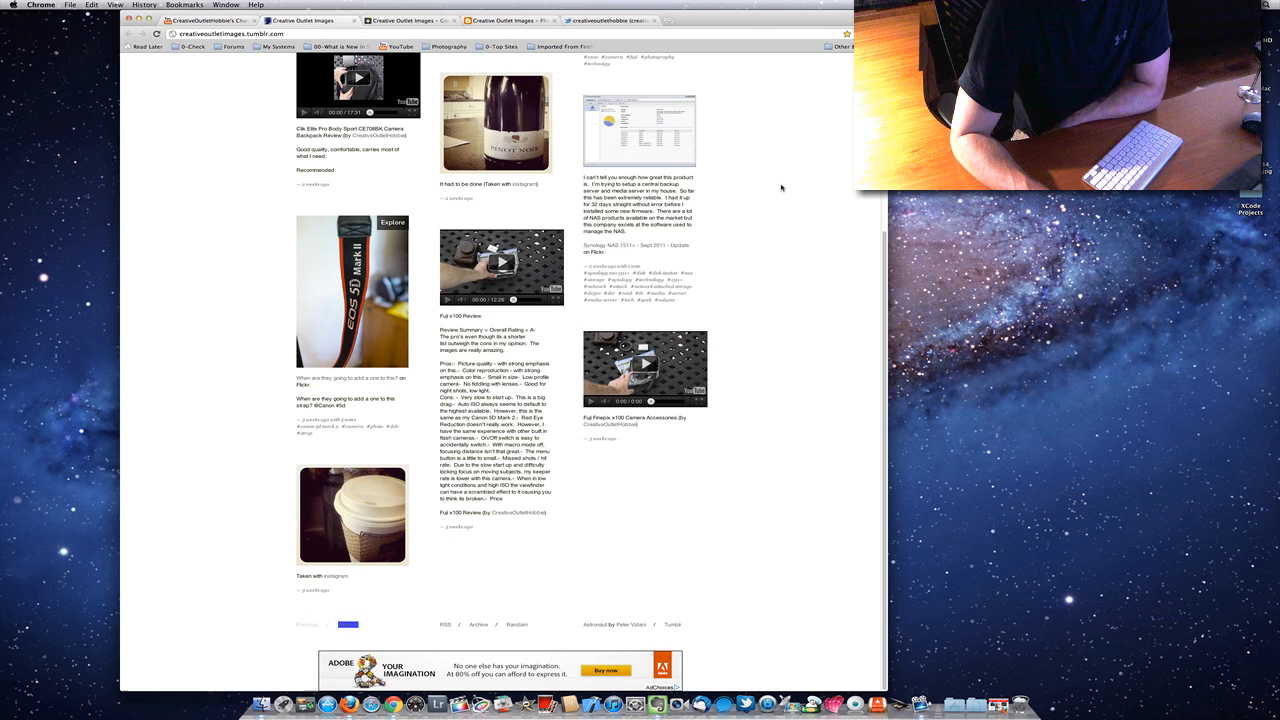
pyautogui.scroll(3)
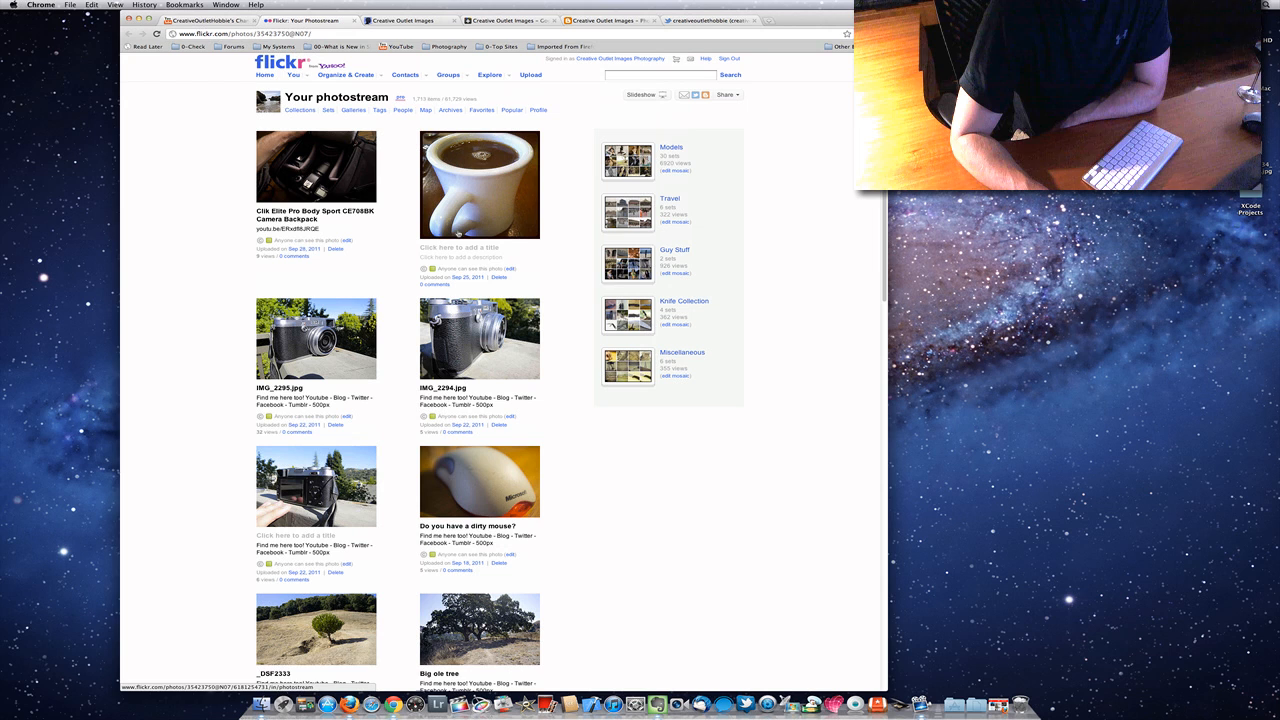
# - Open the linked Flickr photostream from the banner's dots icon
pyautogui.click(405, 20)
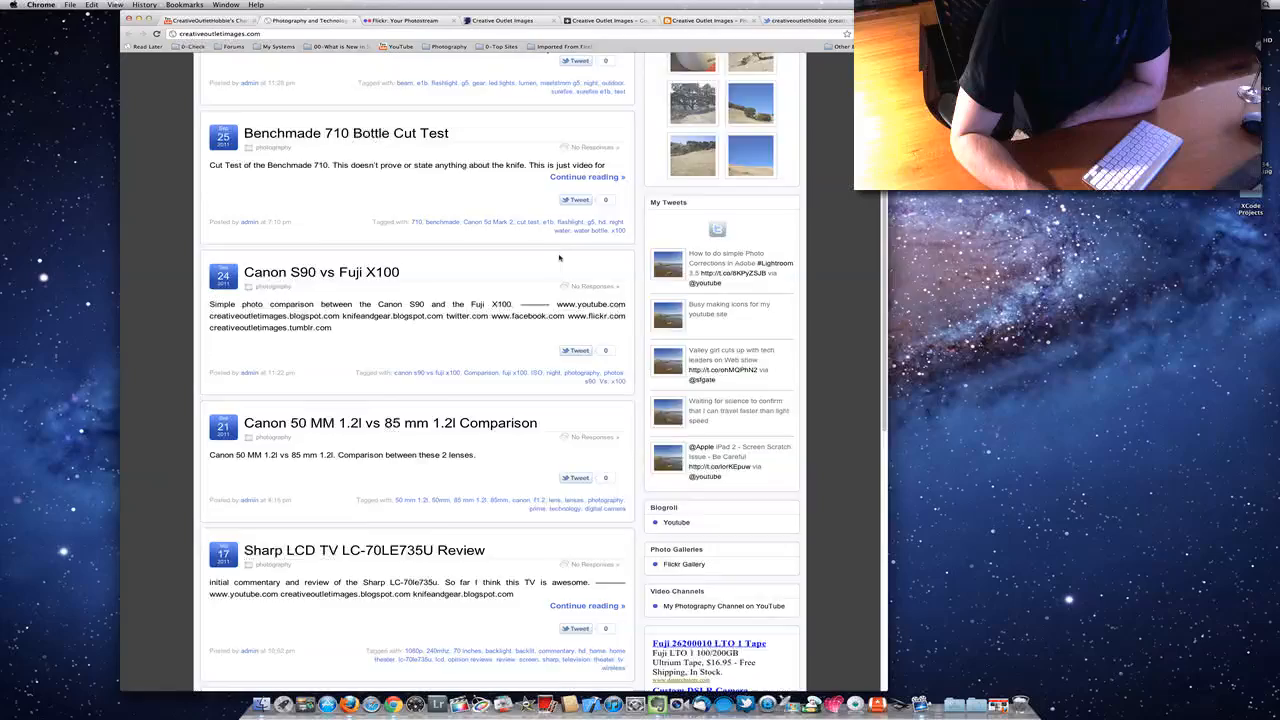
# - Scroll back up through the WordPress photography blog's review posts
pyautogui.scroll(3)
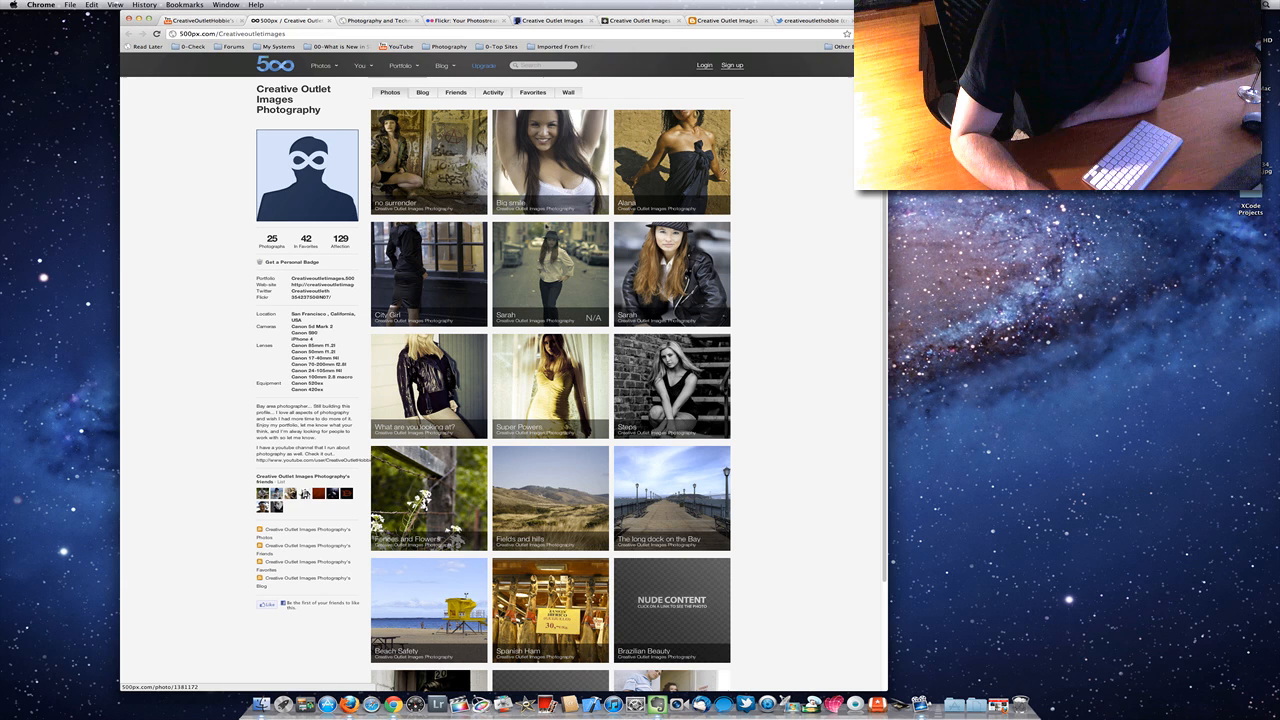
pyautogui.moveTo(428, 162)
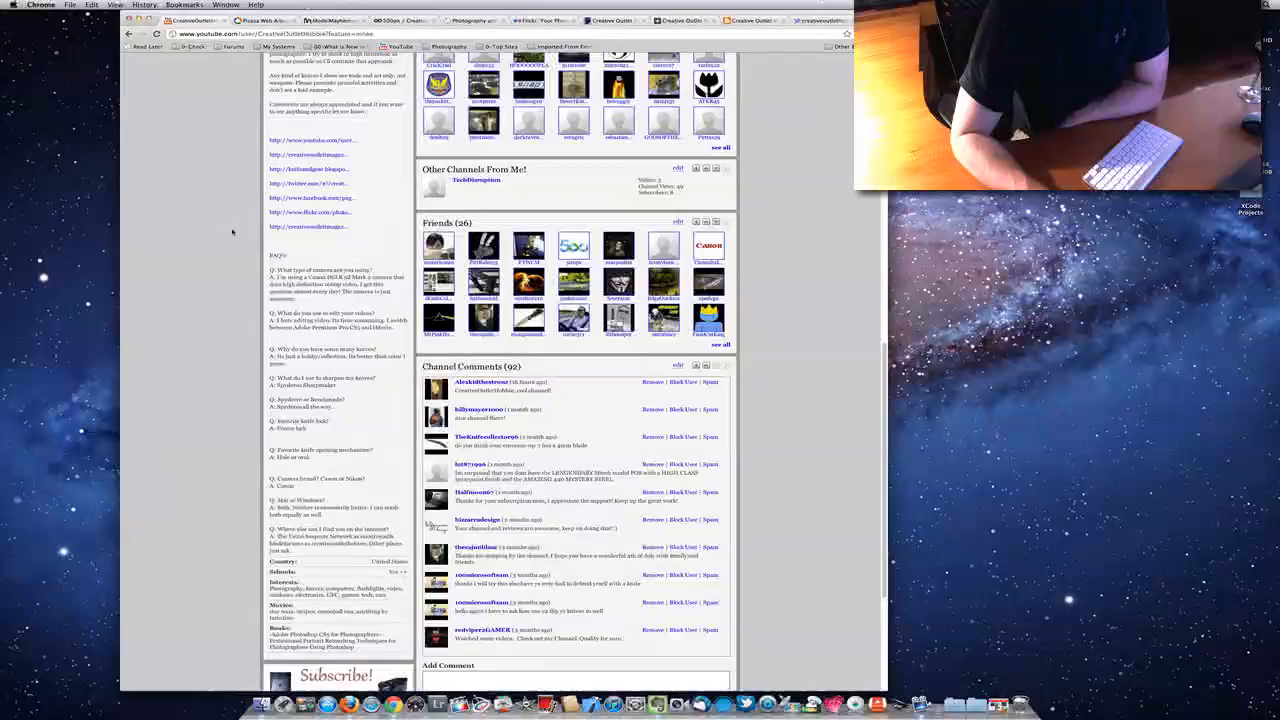
# - Scroll the YouTube channel page down to the Friends and Channel Comments sections
pyautogui.scroll(-3)
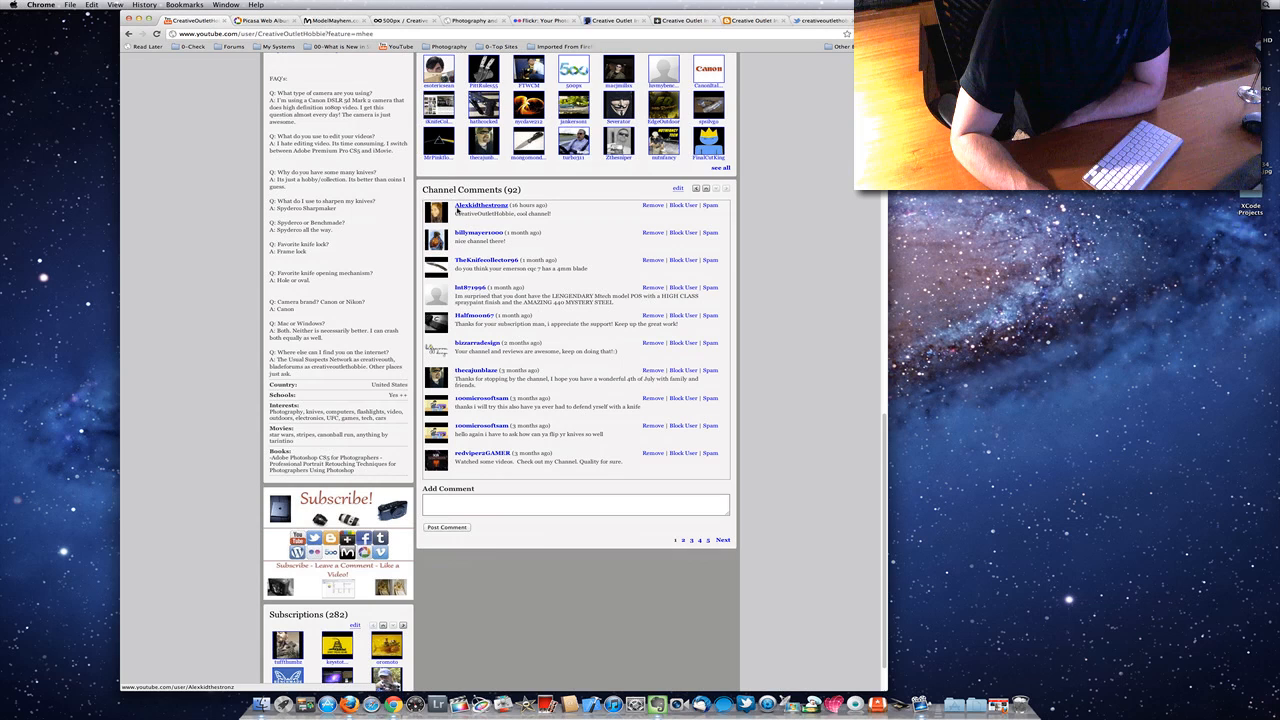
pyautogui.scroll(-3)
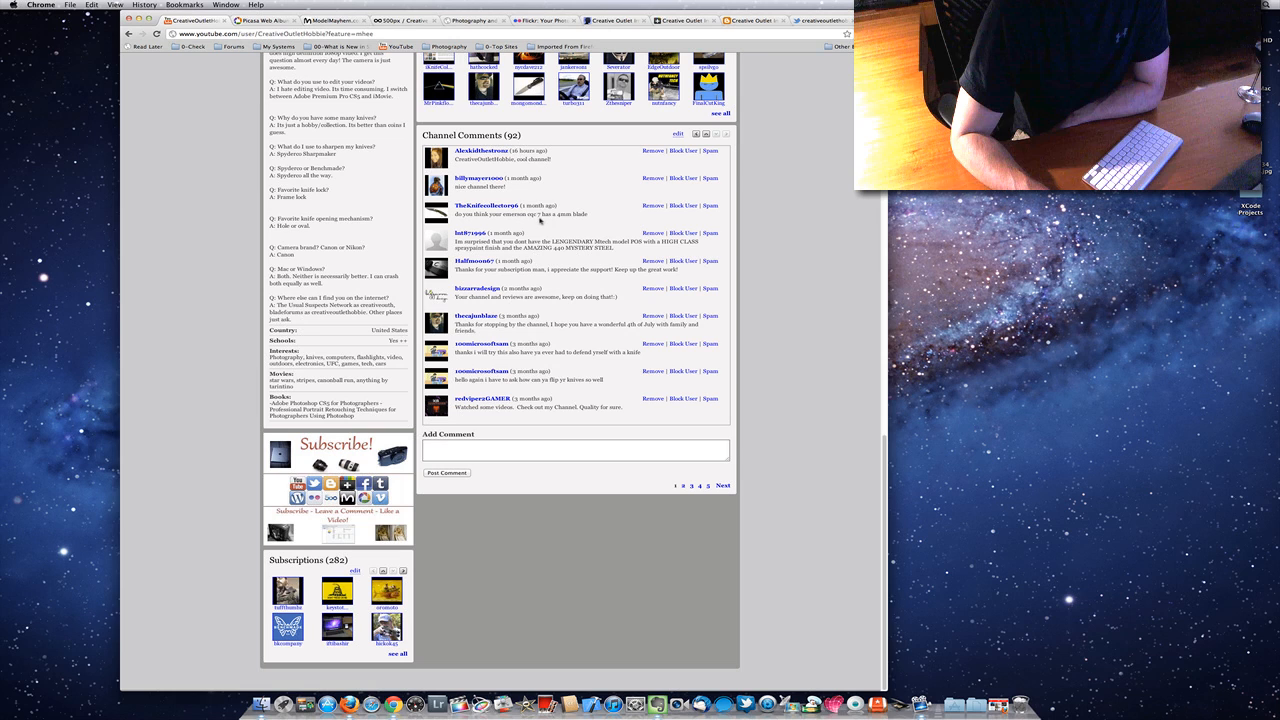